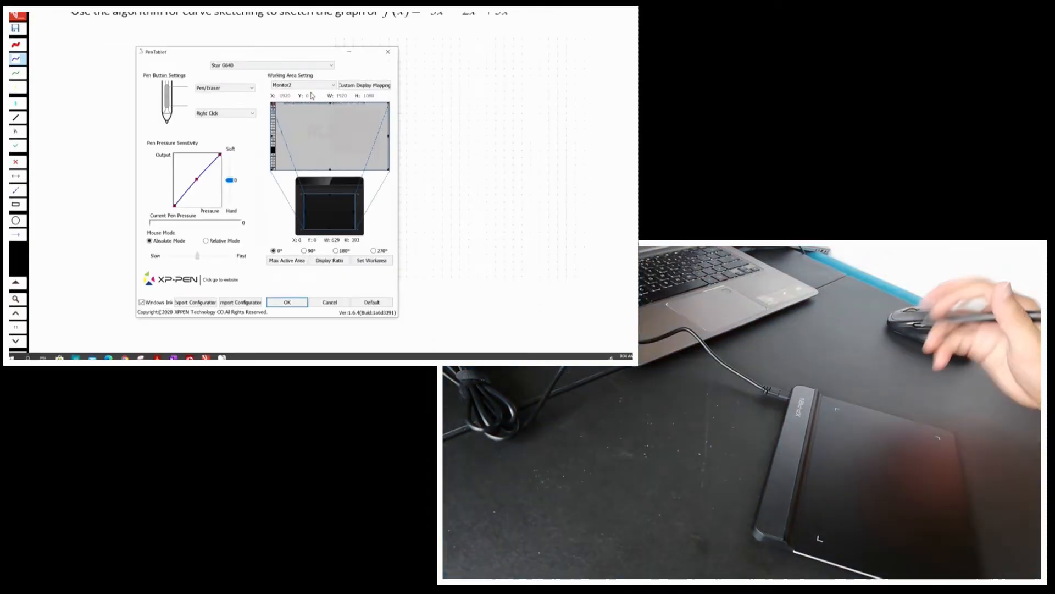
Map the upper pen button to a Function Key shortcut and the lower to Middle Click, then OK
{"action": "left_click", "coordinate": [225, 87]}
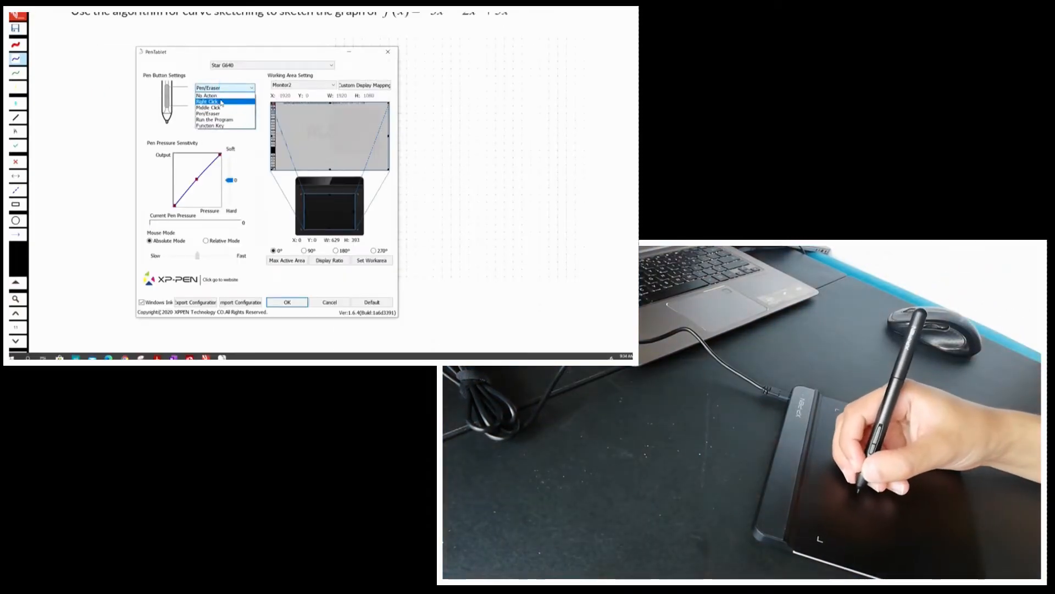
{"action": "left_click", "coordinate": [210, 126]}
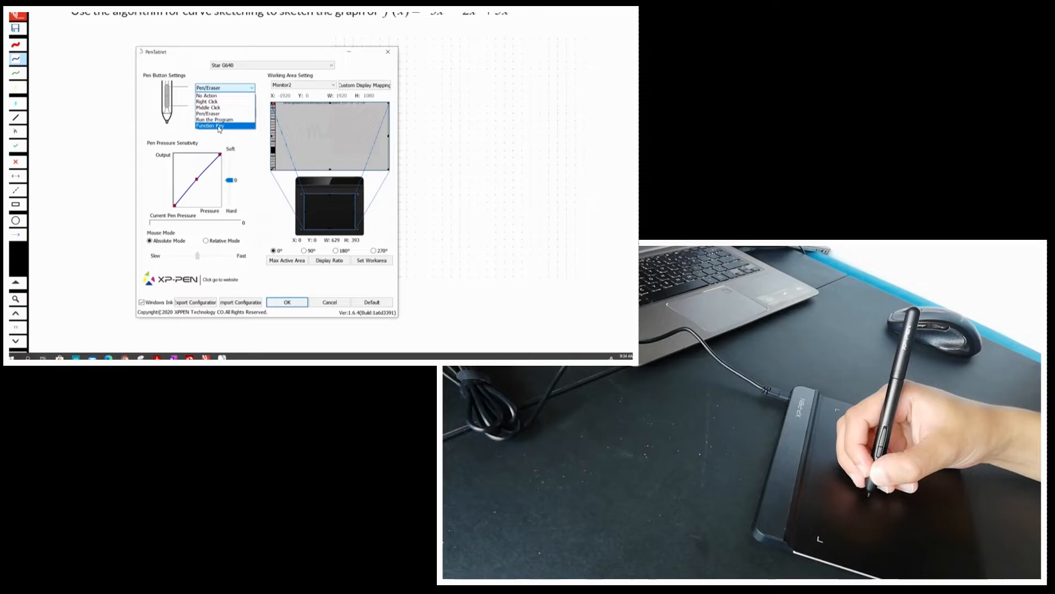
{"action": "left_click", "coordinate": [210, 126]}
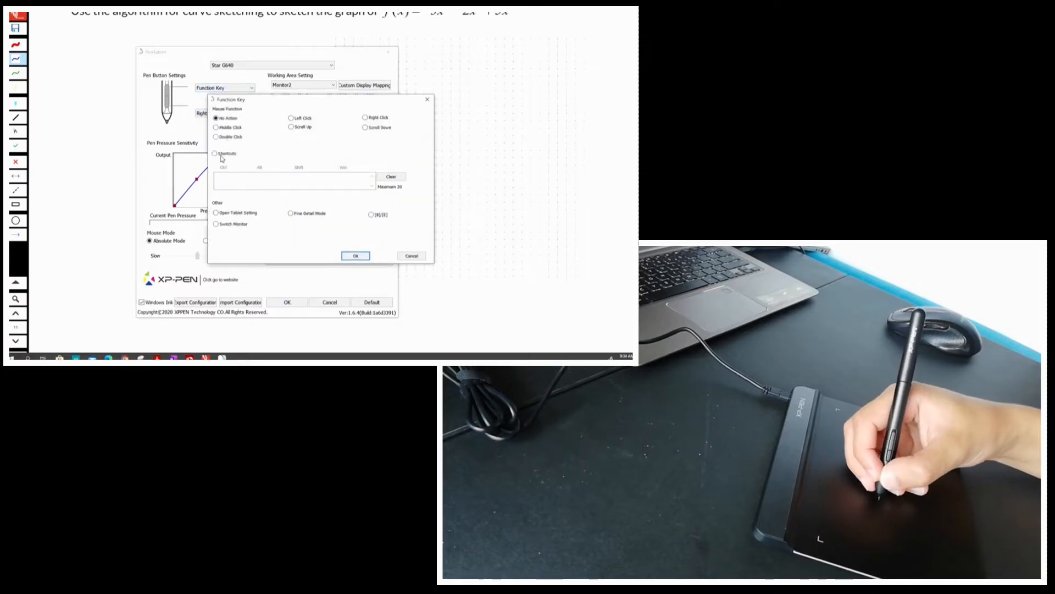
{"action": "left_click", "coordinate": [215, 154]}
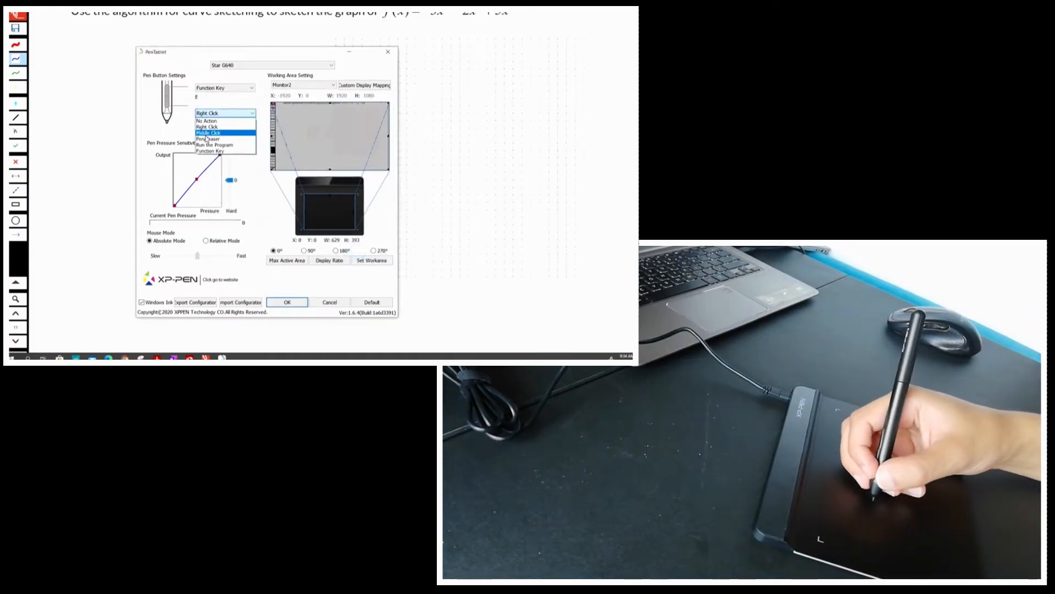
{"action": "left_click", "coordinate": [208, 132]}
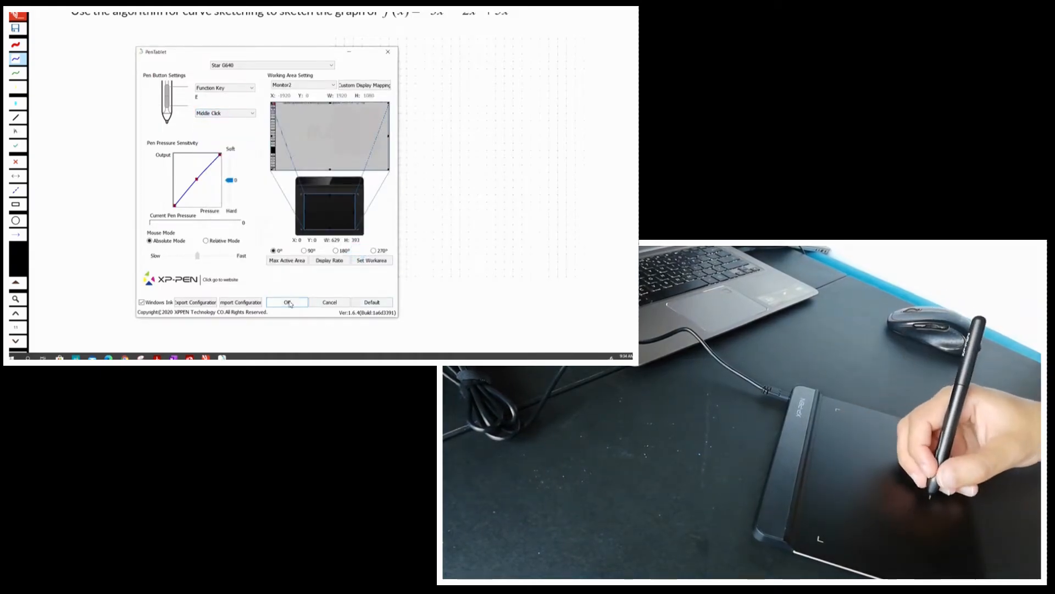
{"action": "left_click", "coordinate": [288, 302]}
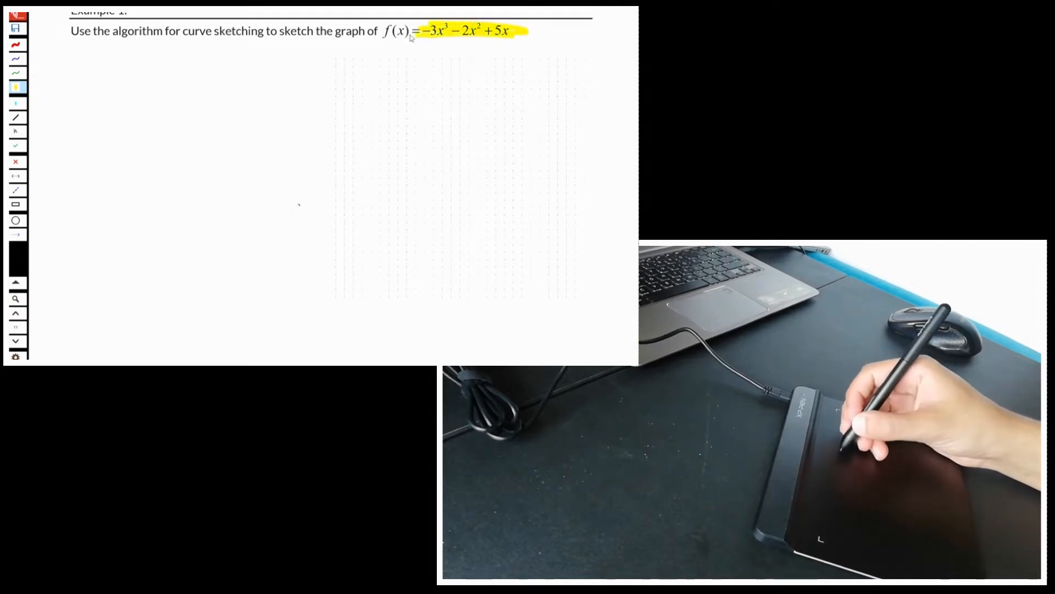
Switch to the pen tool for writing the intercept and derivative working
{"action": "left_click", "coordinate": [16, 45]}
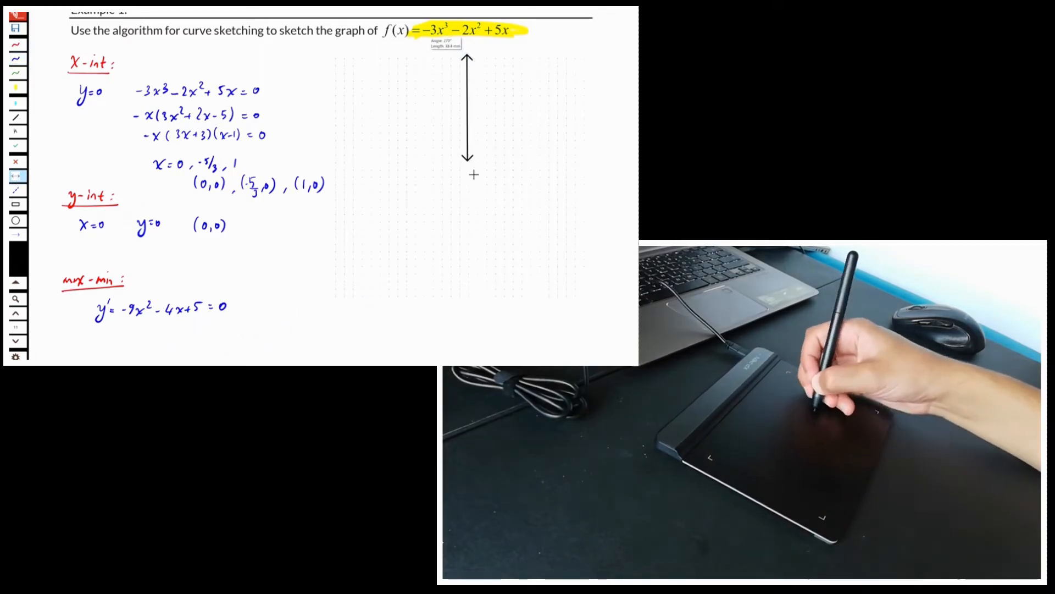
Draw the horizontal axis across the grid and sketch the left part of the cubic in red
{"action": "left_click_drag", "start_coordinate": [336, 171], "coordinate": [596, 169]}
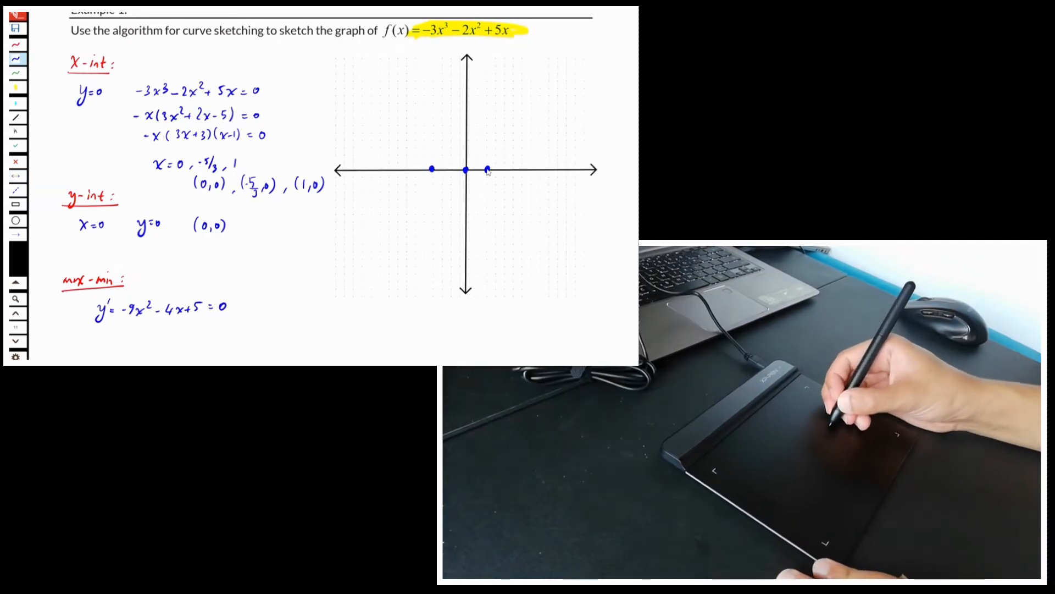
{"action": "left_click_drag", "start_coordinate": [417, 94], "coordinate": [447, 209]}
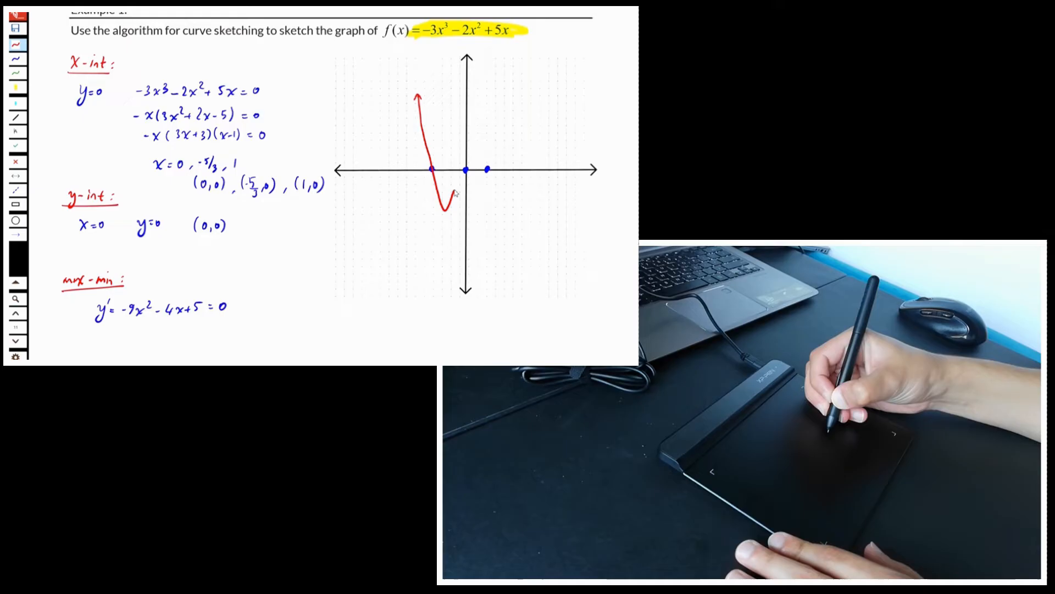